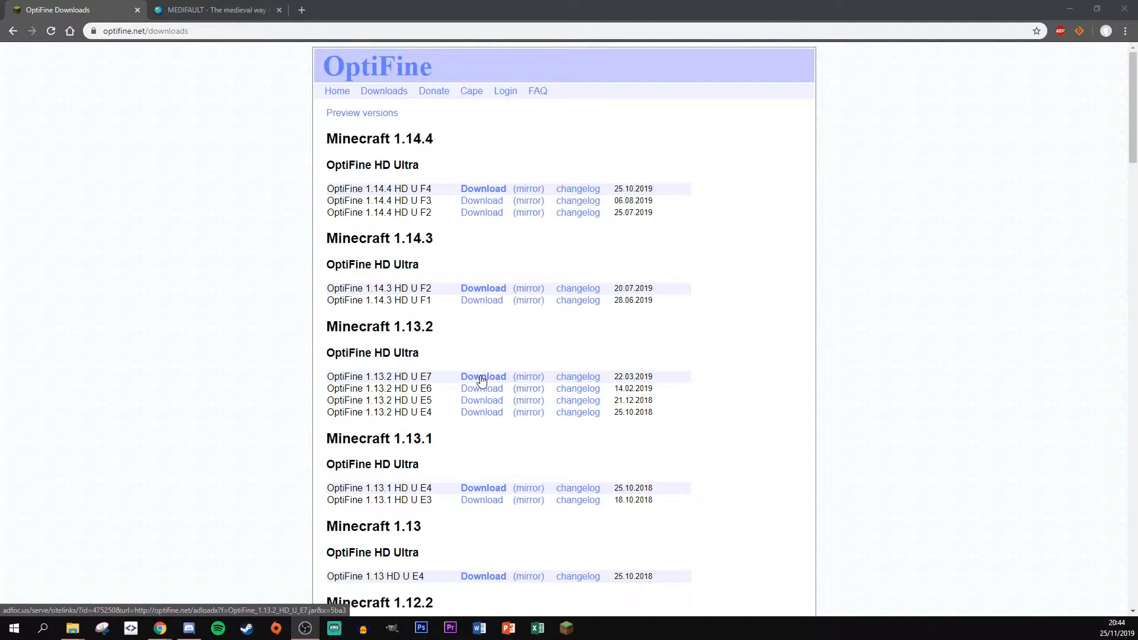
Step: Start the OptiFine 1.13.2 HD U E7 download and skip the advertisement page
{"action": "left_click", "coordinate": [483, 376]}
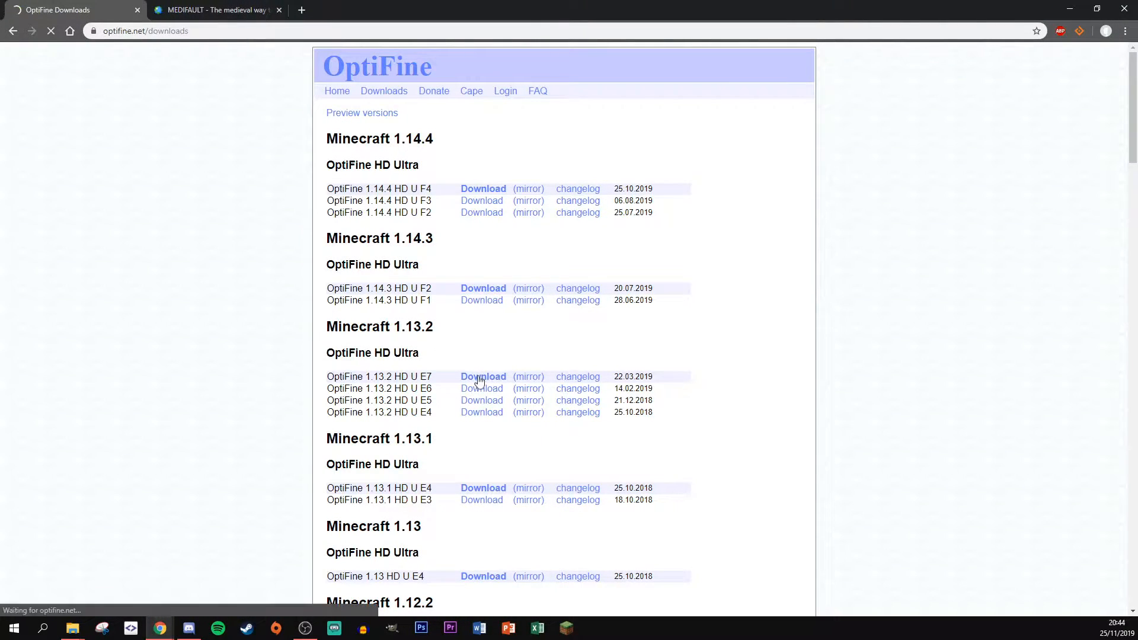
{"action": "left_click", "coordinate": [483, 376]}
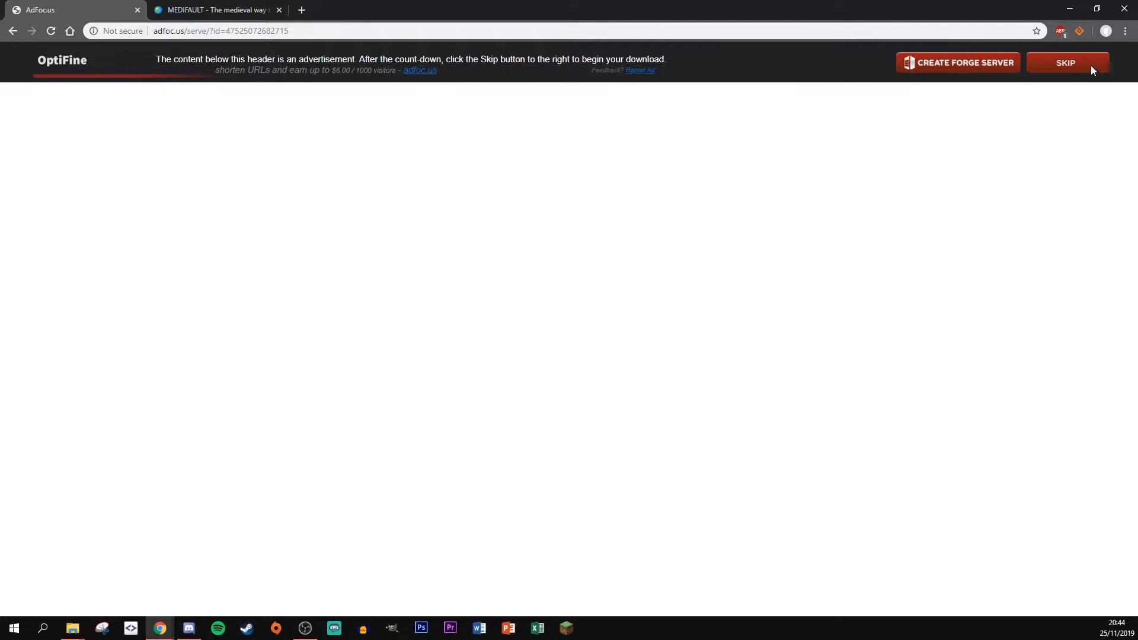
{"action": "left_click", "coordinate": [1066, 63]}
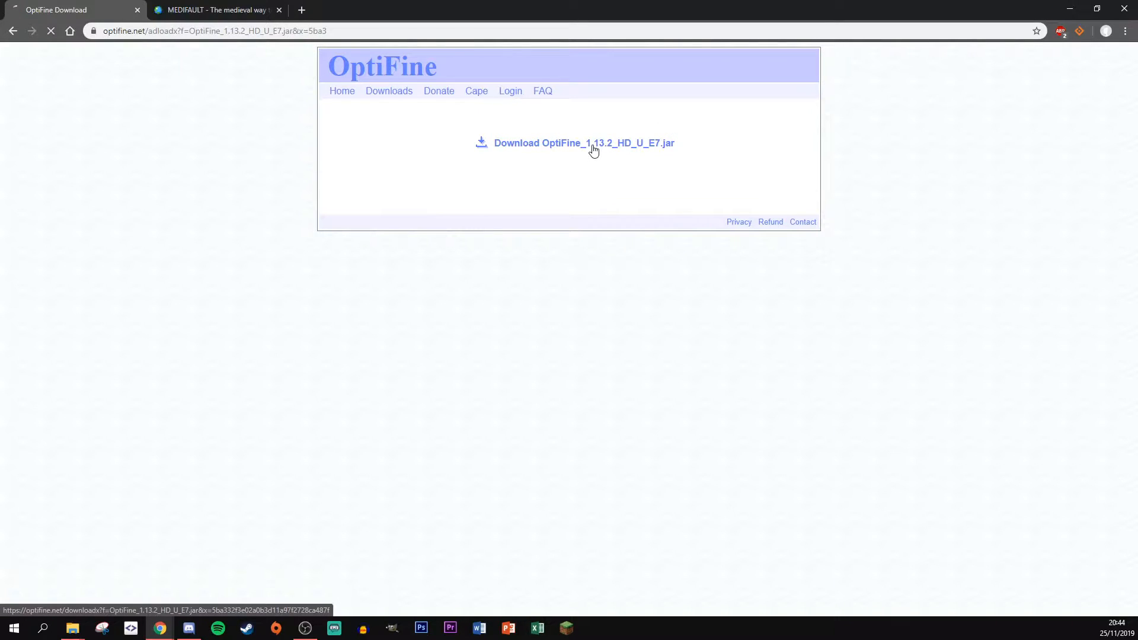
Step: Download OptiFine_1.13.2_HD_U_E7.jar and keep it despite the harmful-file warning
{"action": "left_click", "coordinate": [584, 144]}
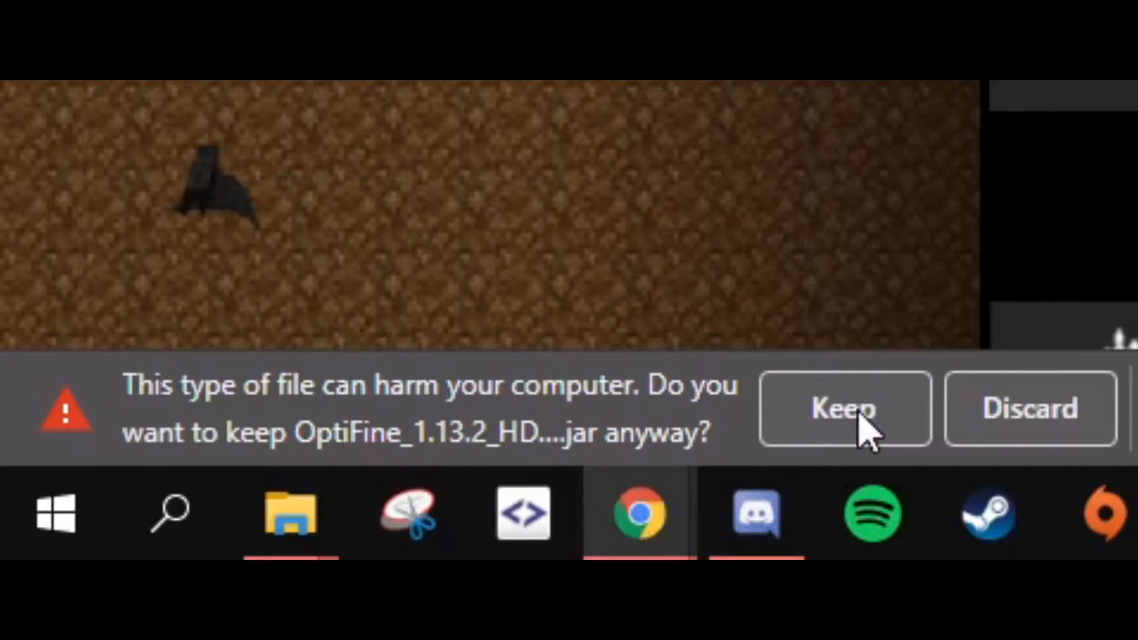
{"action": "left_click", "coordinate": [843, 408]}
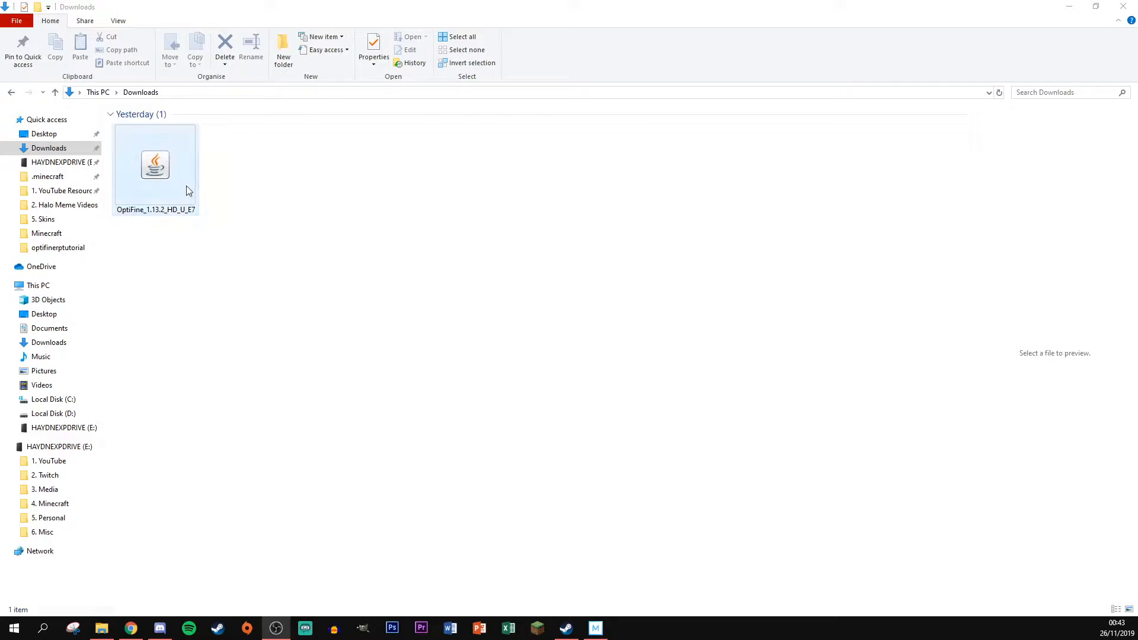
Step: Run the OptiFine jar installer, install into the Minecraft folder and acknowledge the success message
{"action": "double_click", "coordinate": [155, 163]}
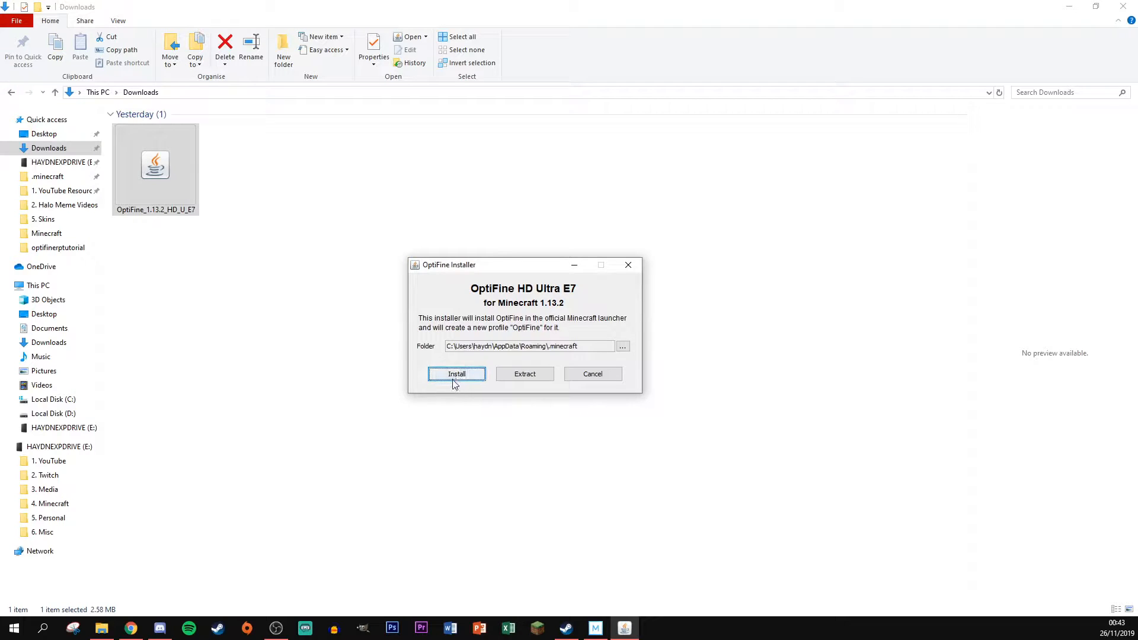
{"action": "left_click", "coordinate": [455, 373]}
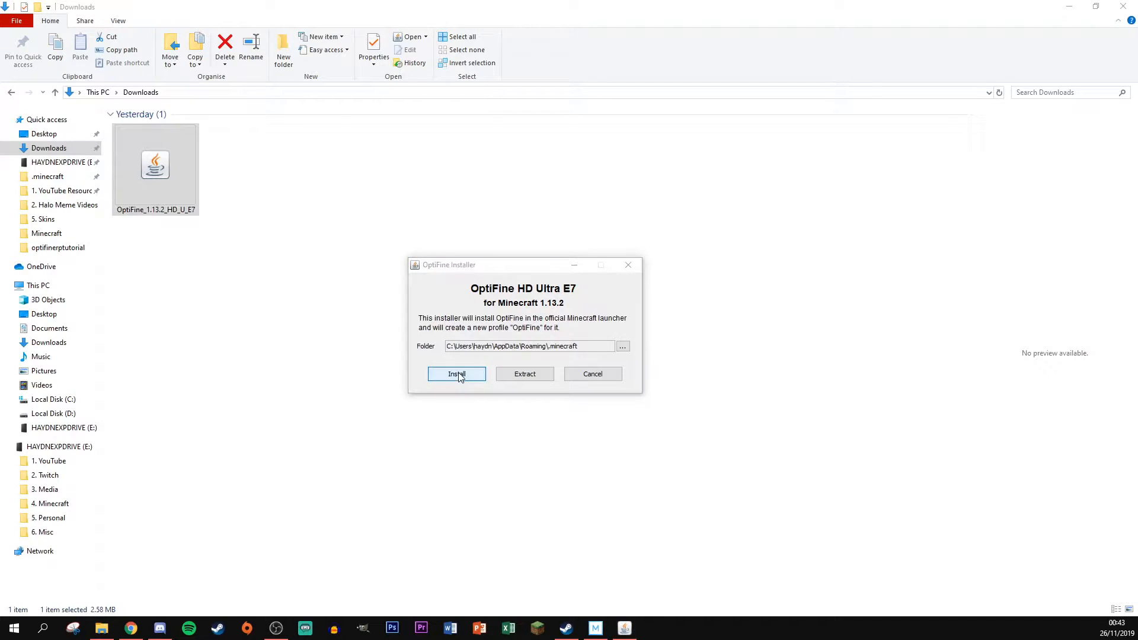
{"action": "left_click", "coordinate": [457, 374]}
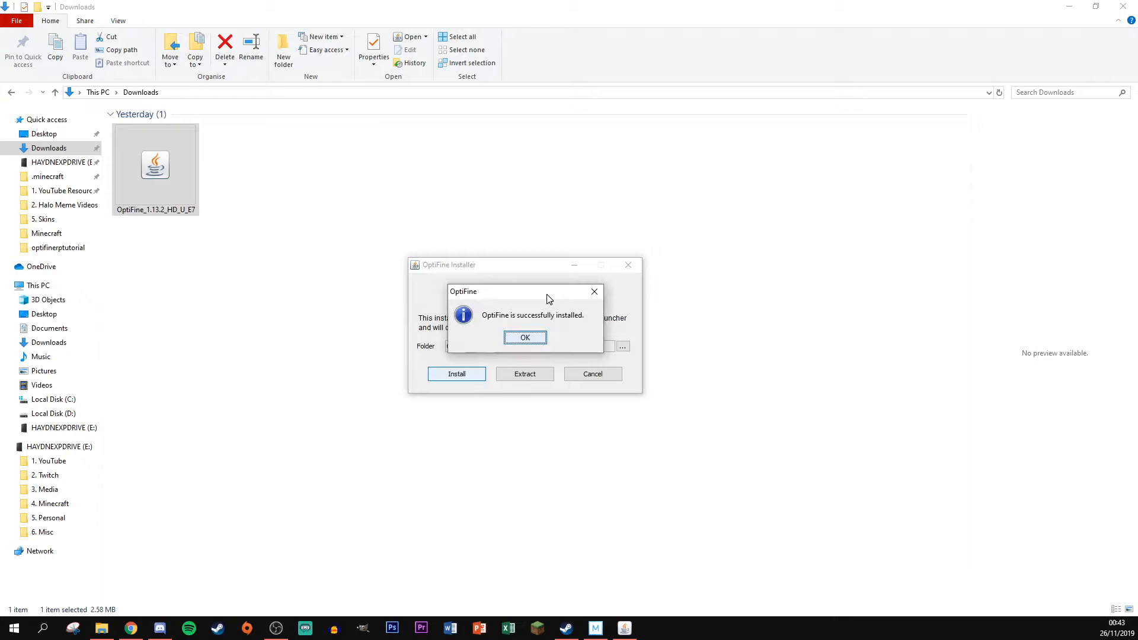
{"action": "left_click", "coordinate": [525, 338]}
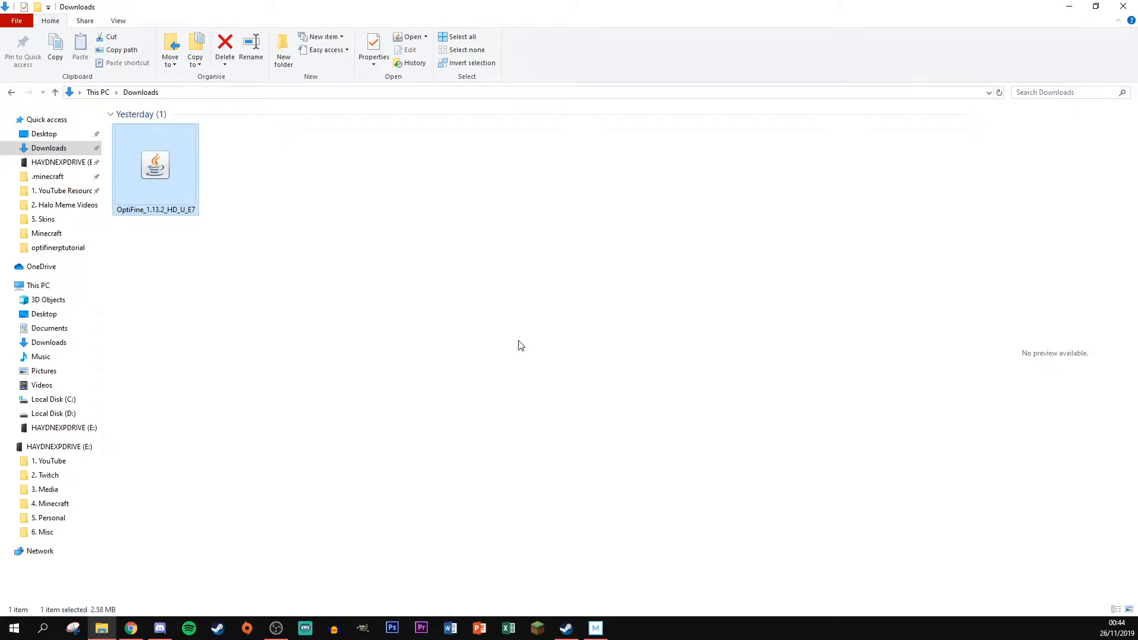
Step: Clear the selection in Downloads and return to the Diverging Realms Discord
{"action": "left_click", "coordinate": [335, 351]}
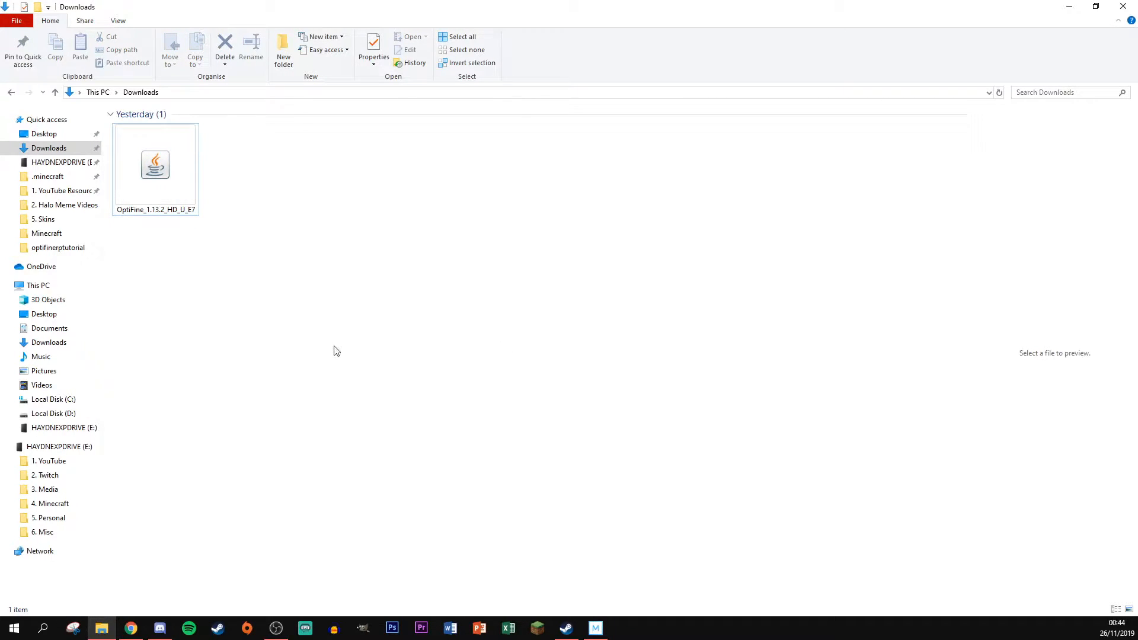
{"action": "left_click", "coordinate": [189, 629]}
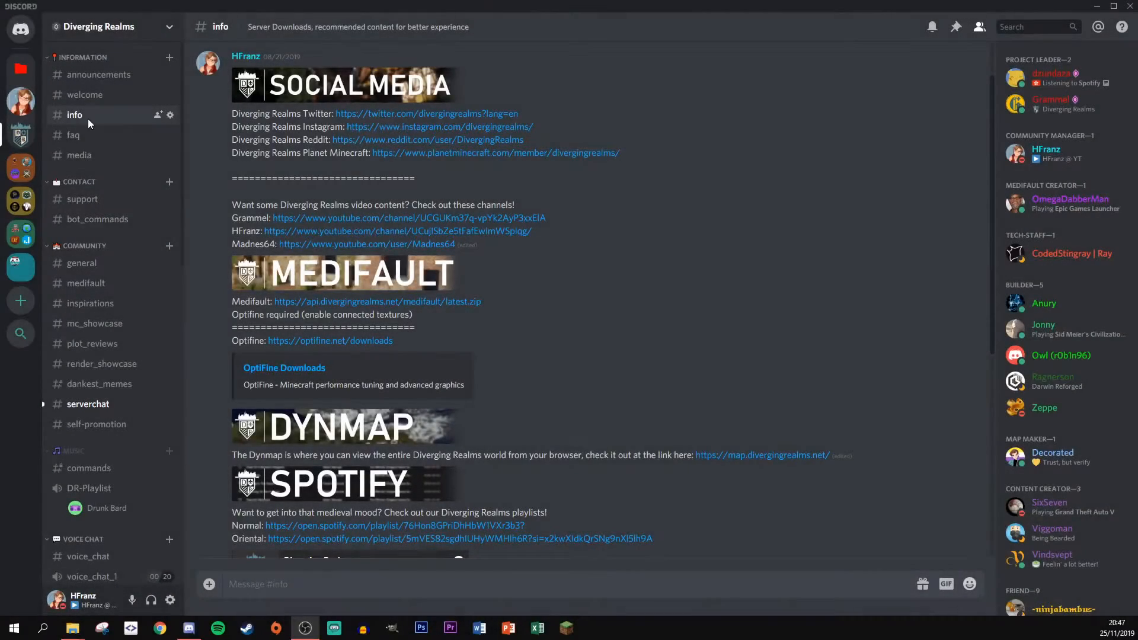
{"action": "mouse_move", "coordinate": [206, 127]}
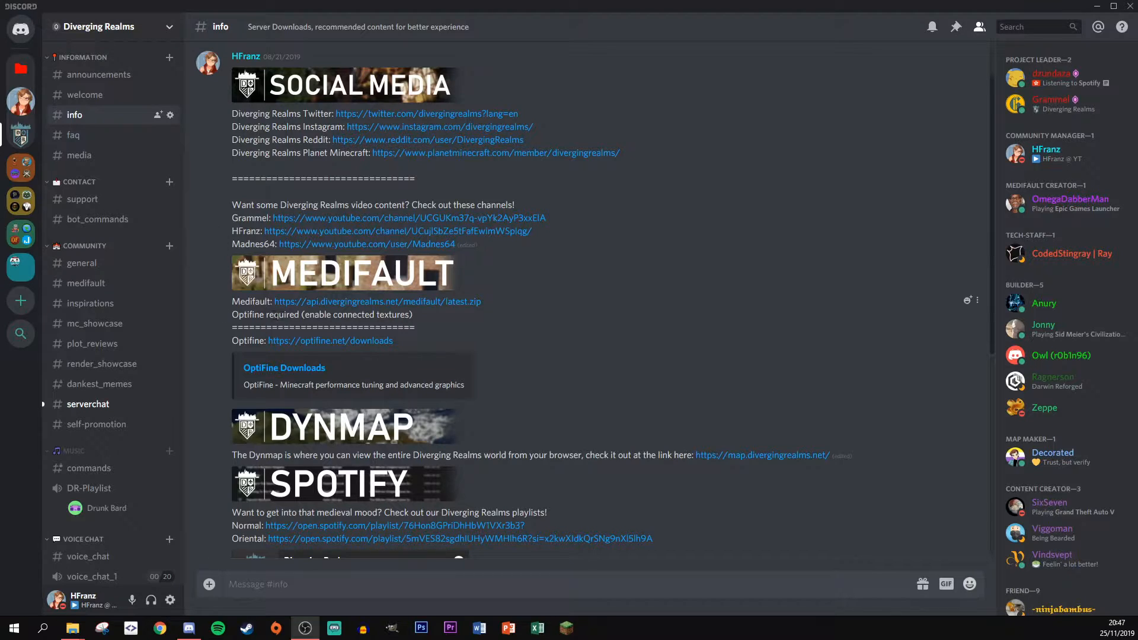
Step: Follow the Medifault latest.zip link under the MEDIFAULT heading in #info
{"action": "left_click", "coordinate": [377, 302]}
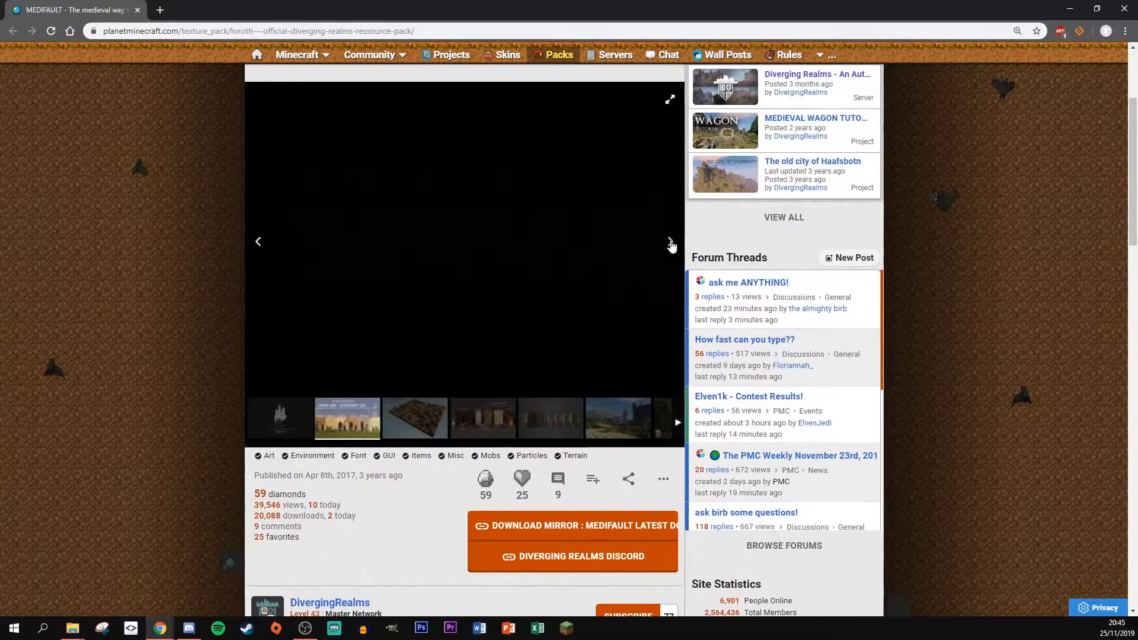
Step: View the next preview screenshot of the Medifault pack on Planet Minecraft
{"action": "left_click", "coordinate": [669, 242]}
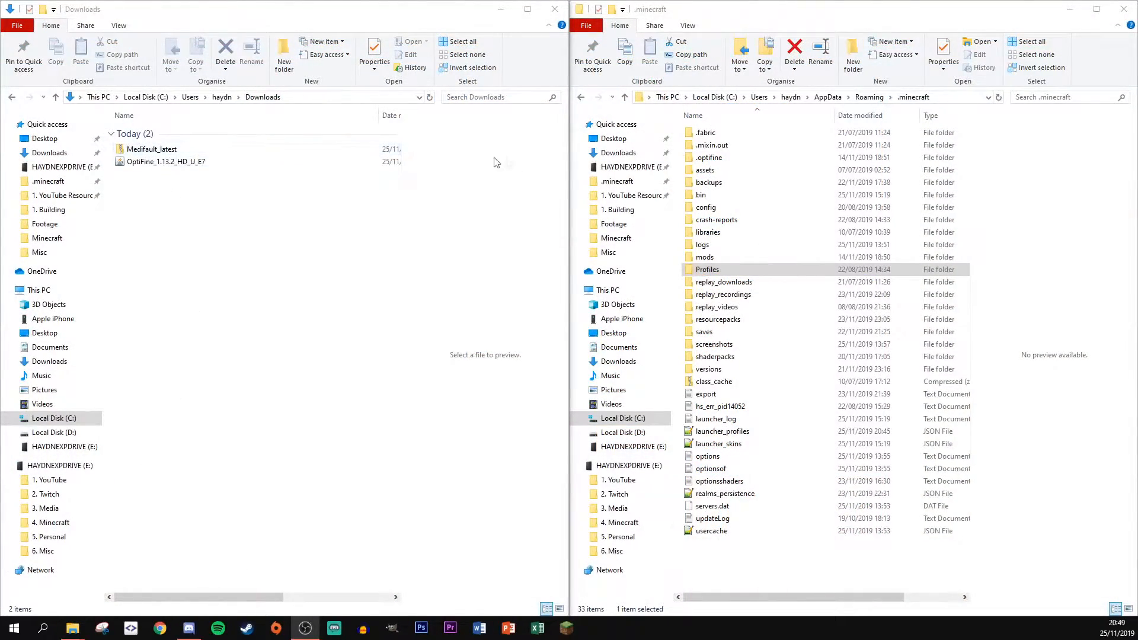
{"action": "mouse_move", "coordinate": [795, 108]}
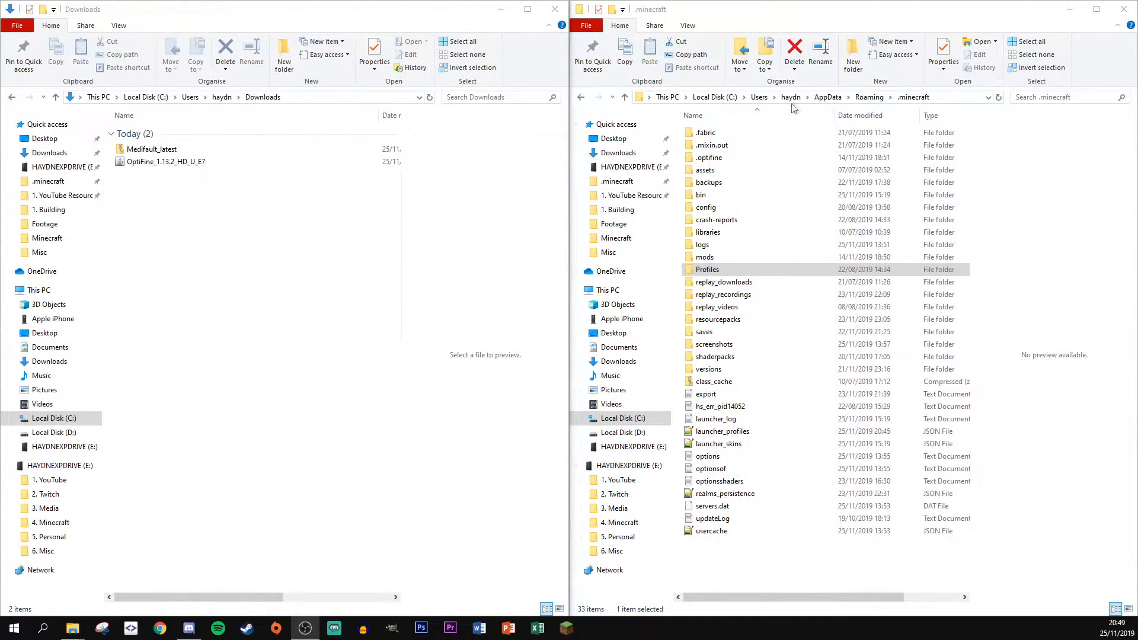
{"action": "mouse_move", "coordinate": [716, 306]}
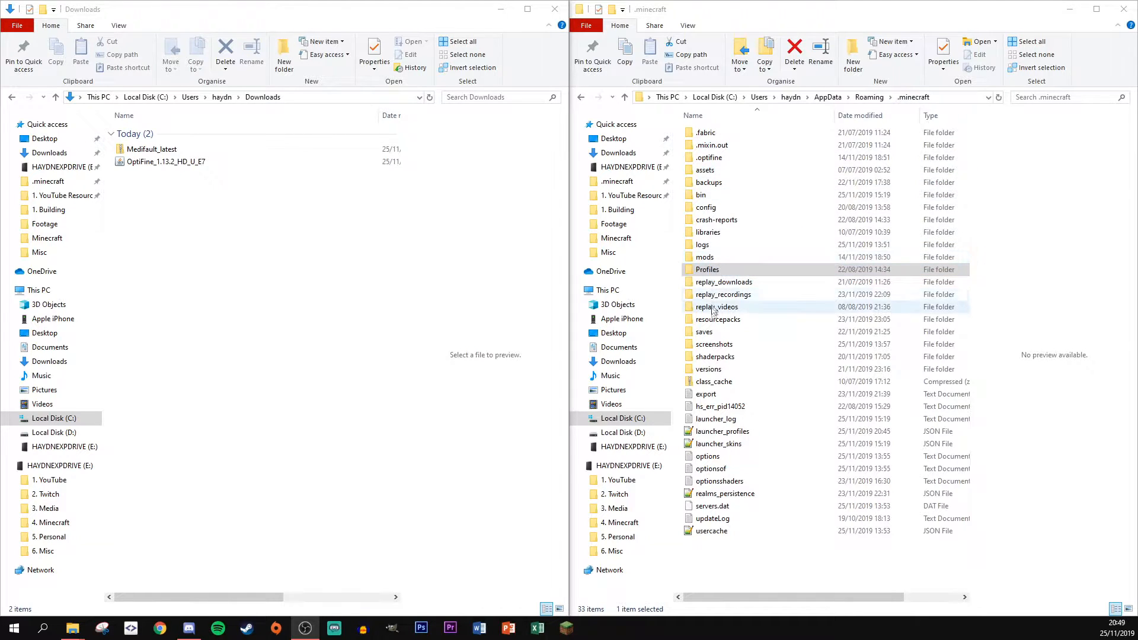
Step: Enter the resourcepacks folder inside .minecraft alongside the Downloads window
{"action": "double_click", "coordinate": [719, 319]}
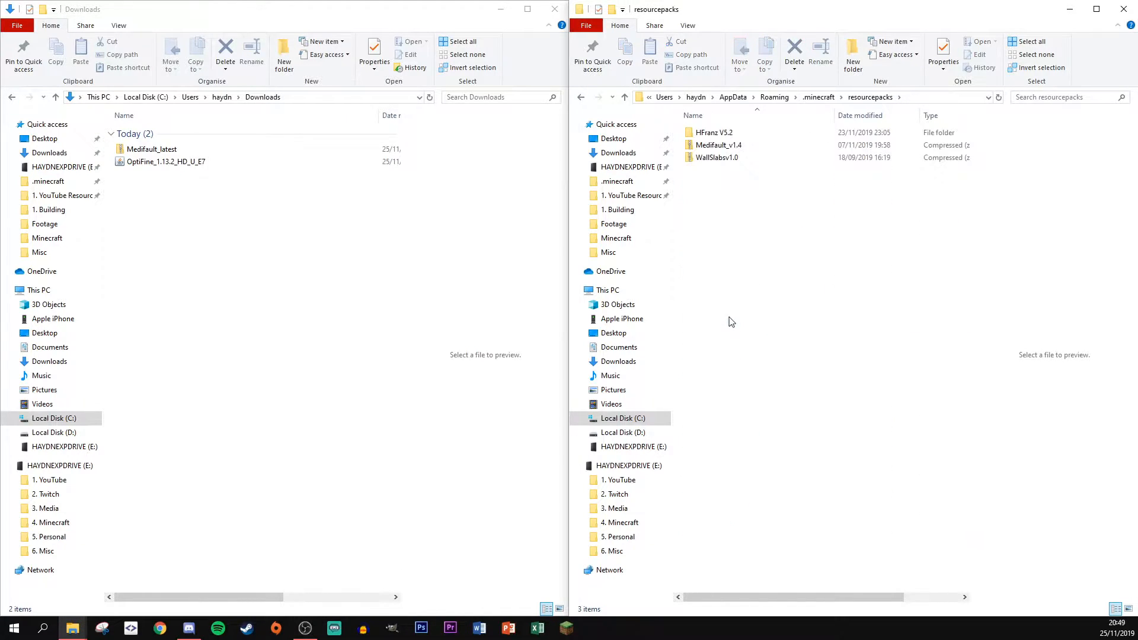
{"action": "left_click", "coordinate": [153, 149]}
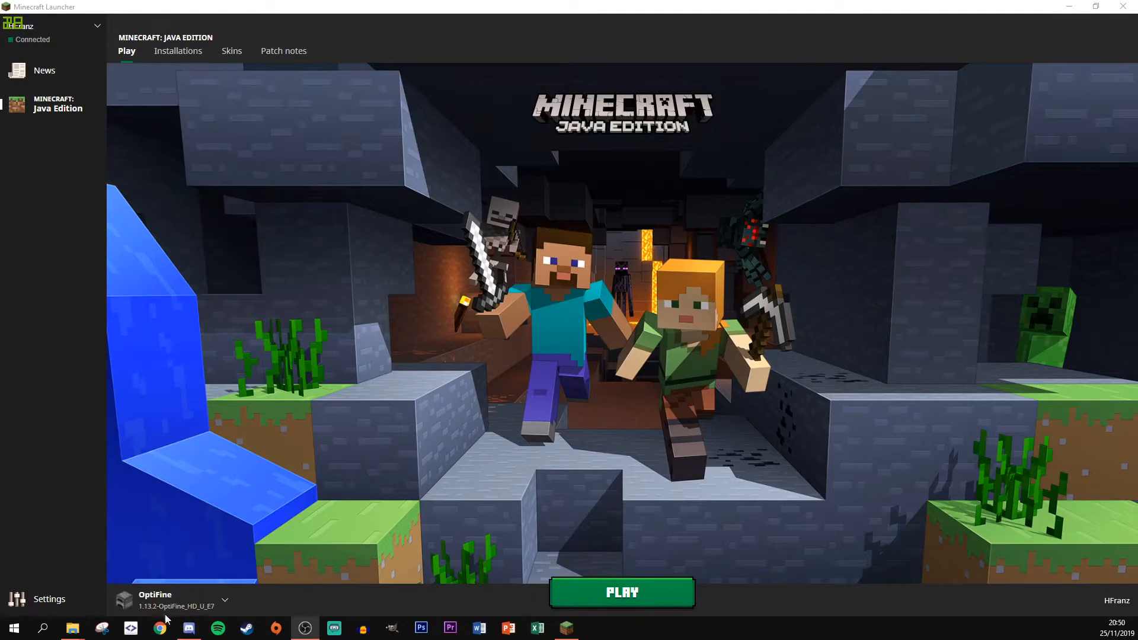
Step: Edit the OptiFine installation from the Installations overview
{"action": "left_click", "coordinate": [225, 601]}
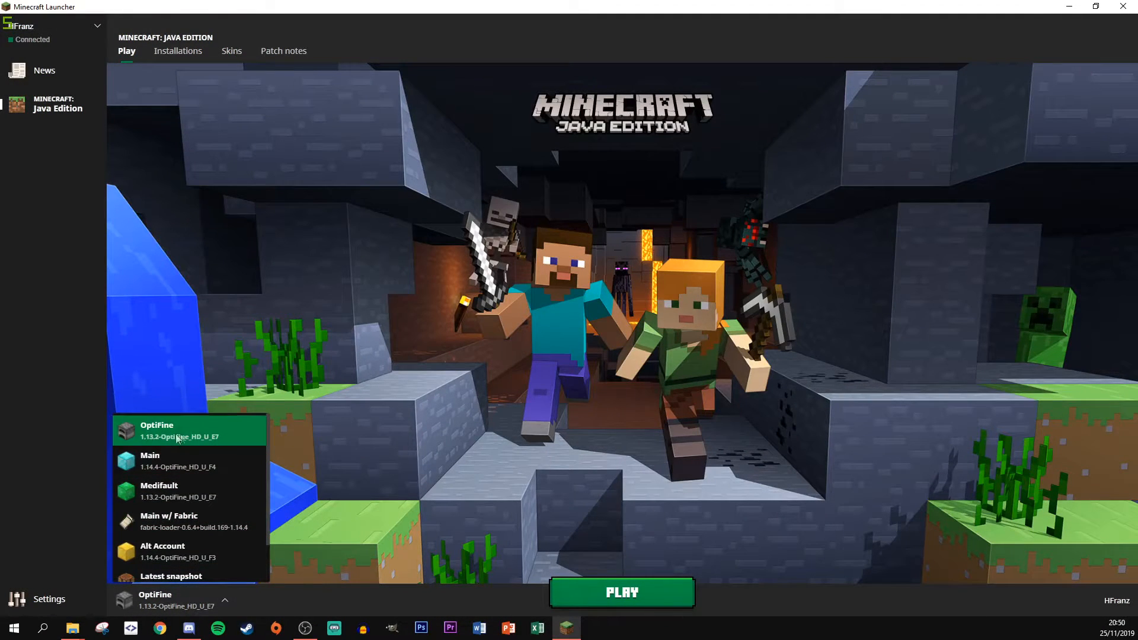
{"action": "left_click", "coordinate": [178, 51]}
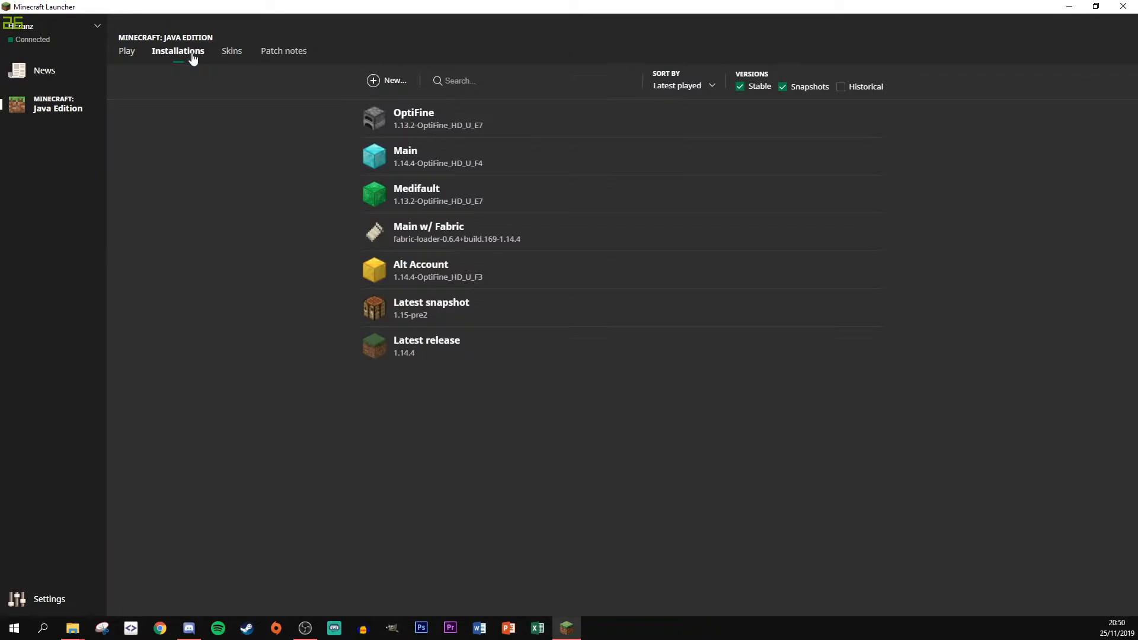
{"action": "left_click", "coordinate": [874, 118]}
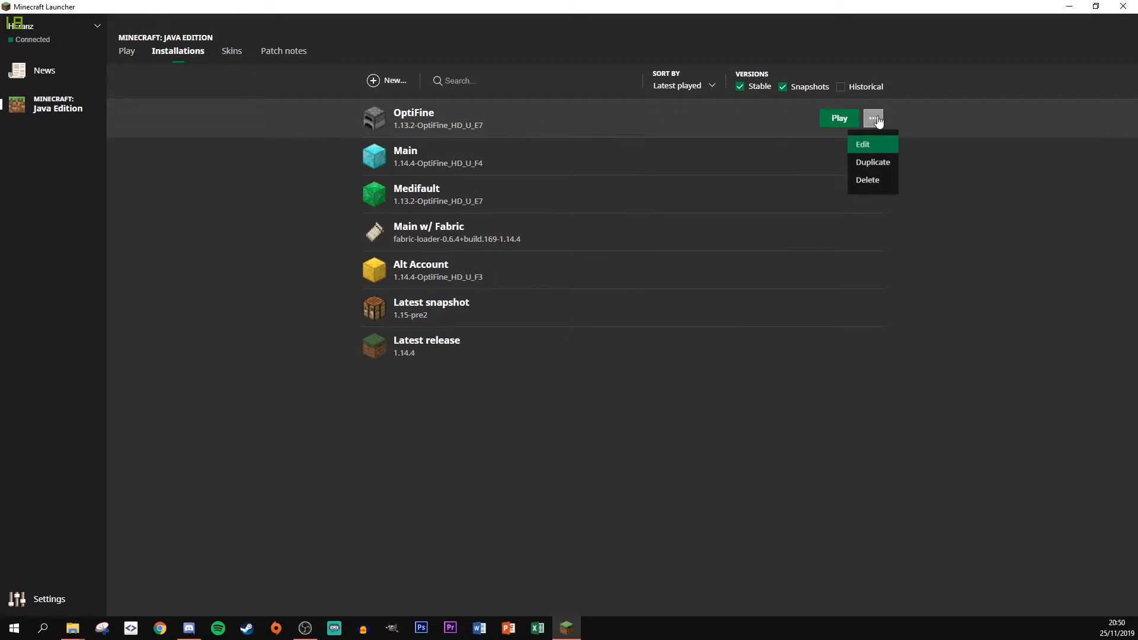
{"action": "left_click", "coordinate": [862, 144]}
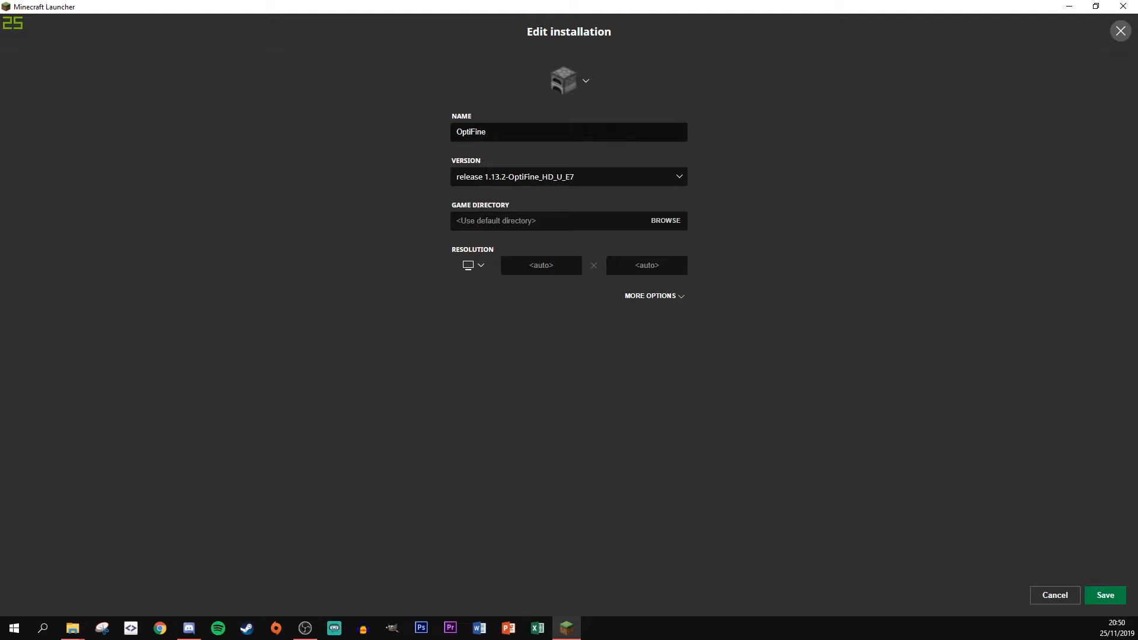
{"action": "mouse_move", "coordinate": [464, 181]}
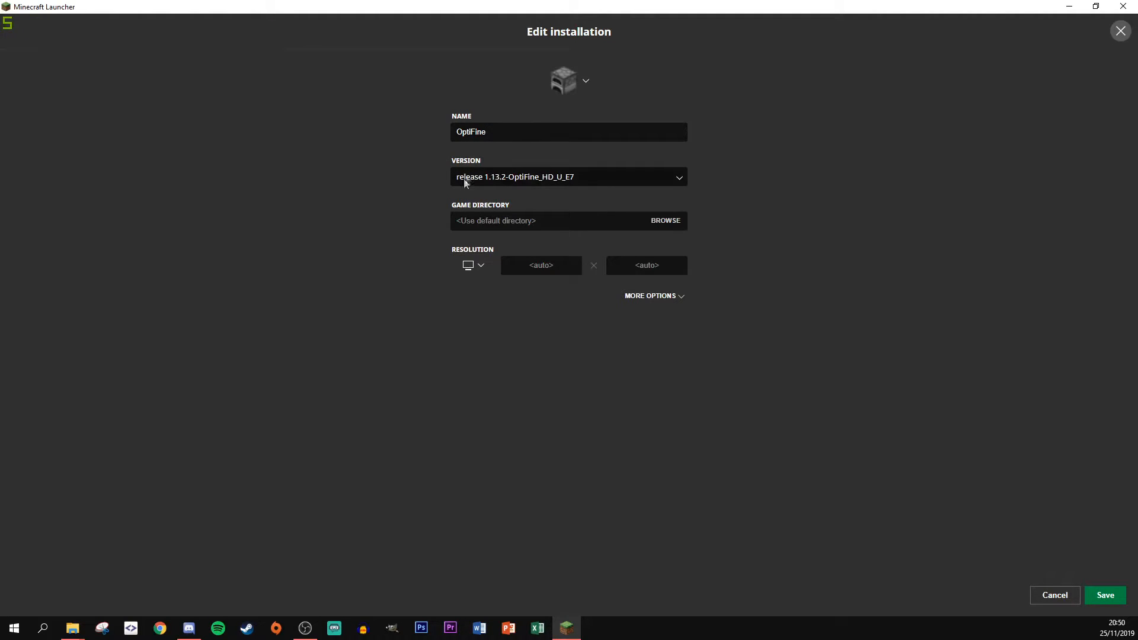
Step: Change the JVM argument -Xmx2G to -Xmx4G under More Options and save it
{"action": "left_click", "coordinate": [650, 296]}
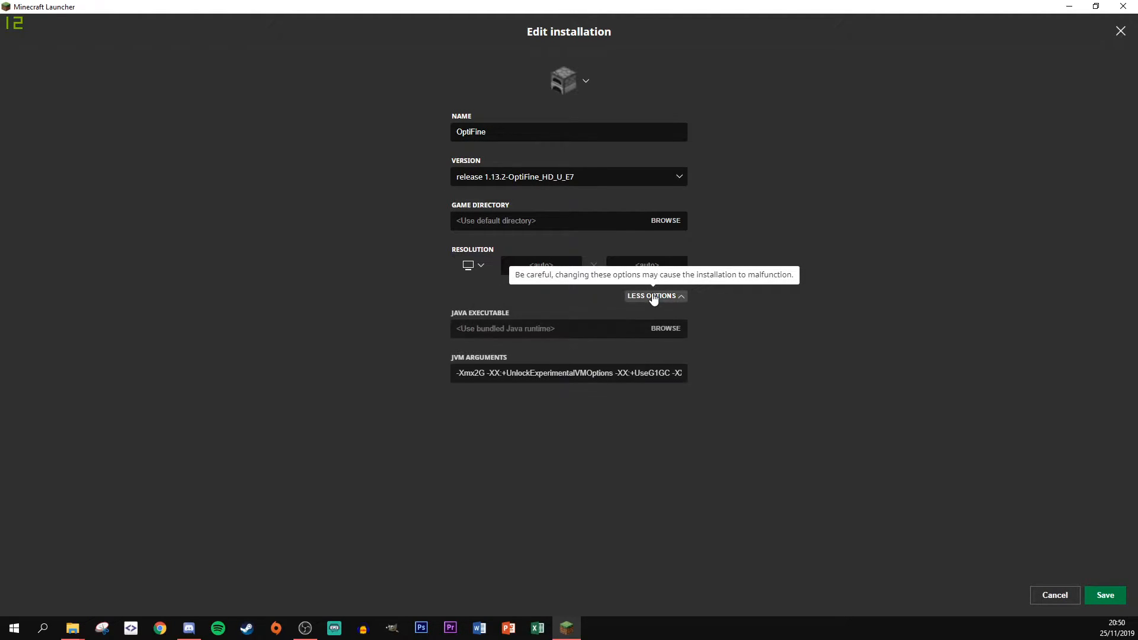
{"action": "mouse_move", "coordinate": [464, 397]}
{"action": "type", "text": "4"}
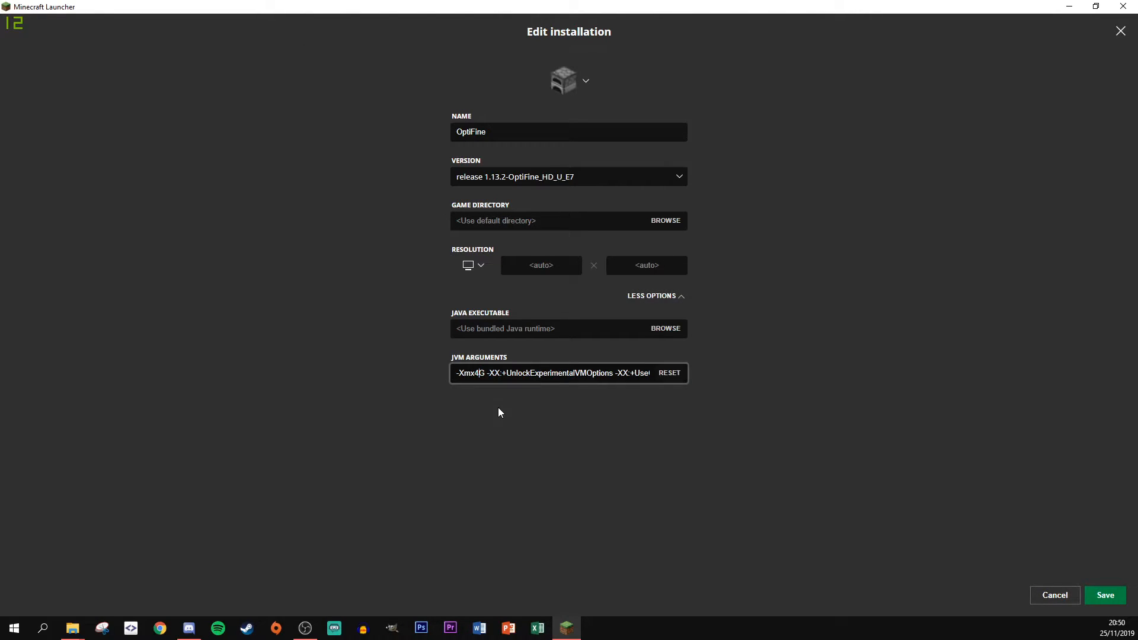
{"action": "left_click", "coordinate": [1104, 595]}
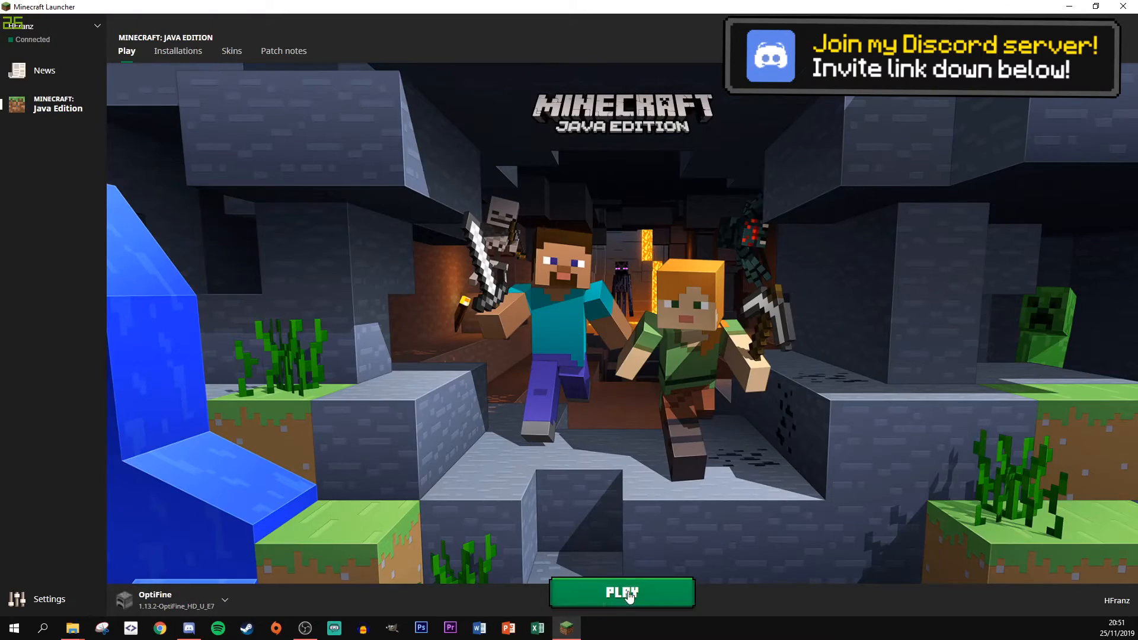
Step: Launch with OptiFine and select Medifault_latest.zip as the resource pack instead of HFranz V5.2
{"action": "left_click", "coordinate": [621, 593]}
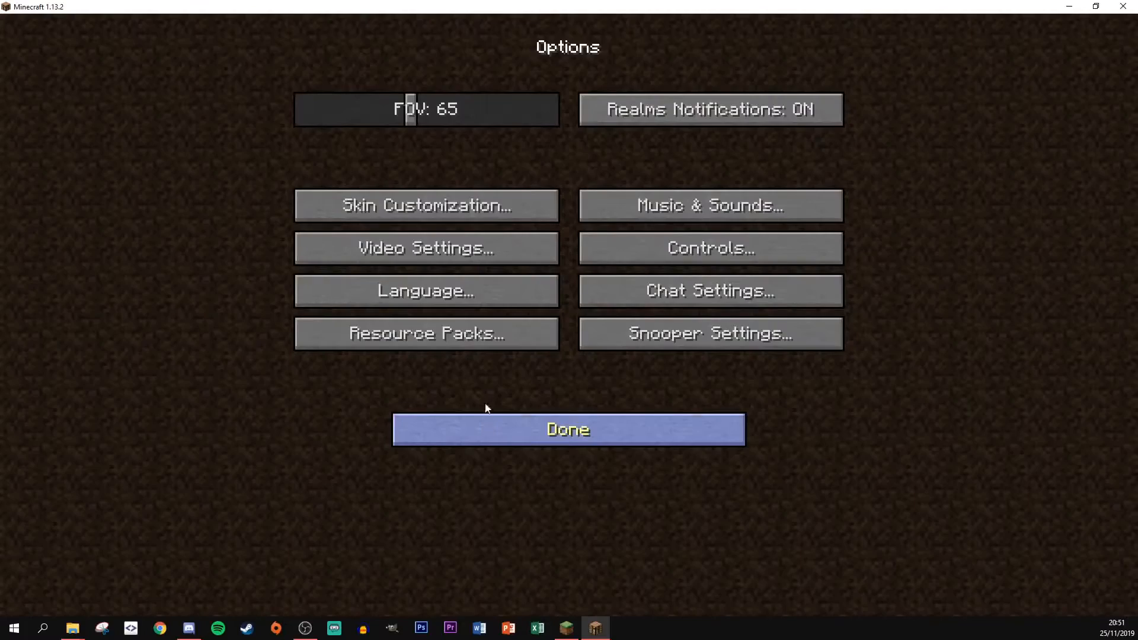
{"action": "left_click", "coordinate": [426, 333]}
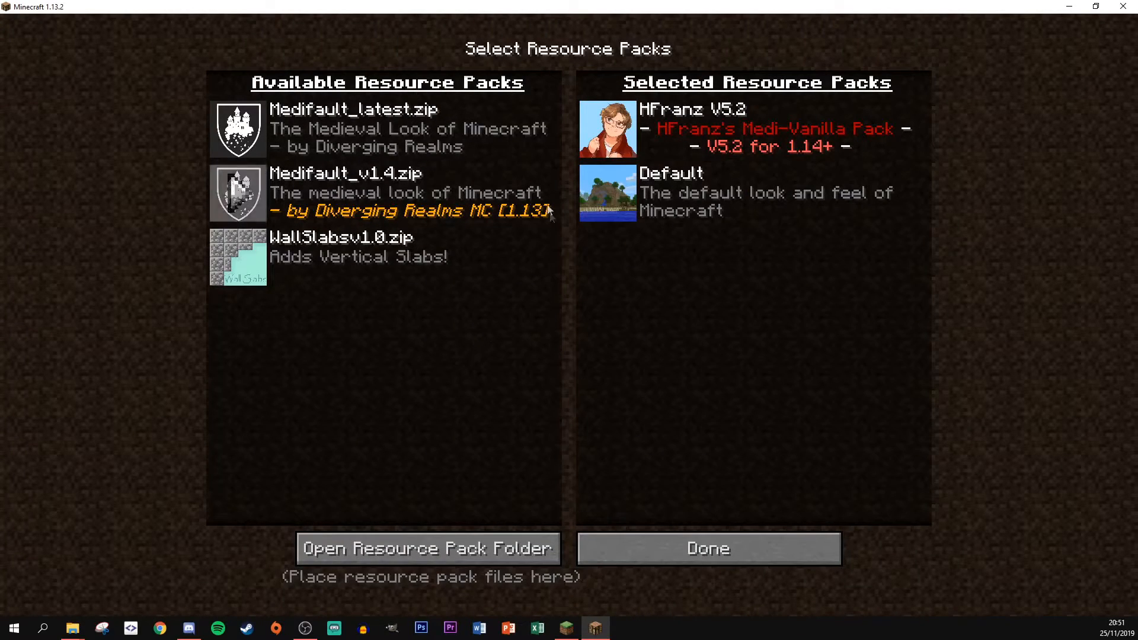
{"action": "left_click", "coordinate": [607, 129]}
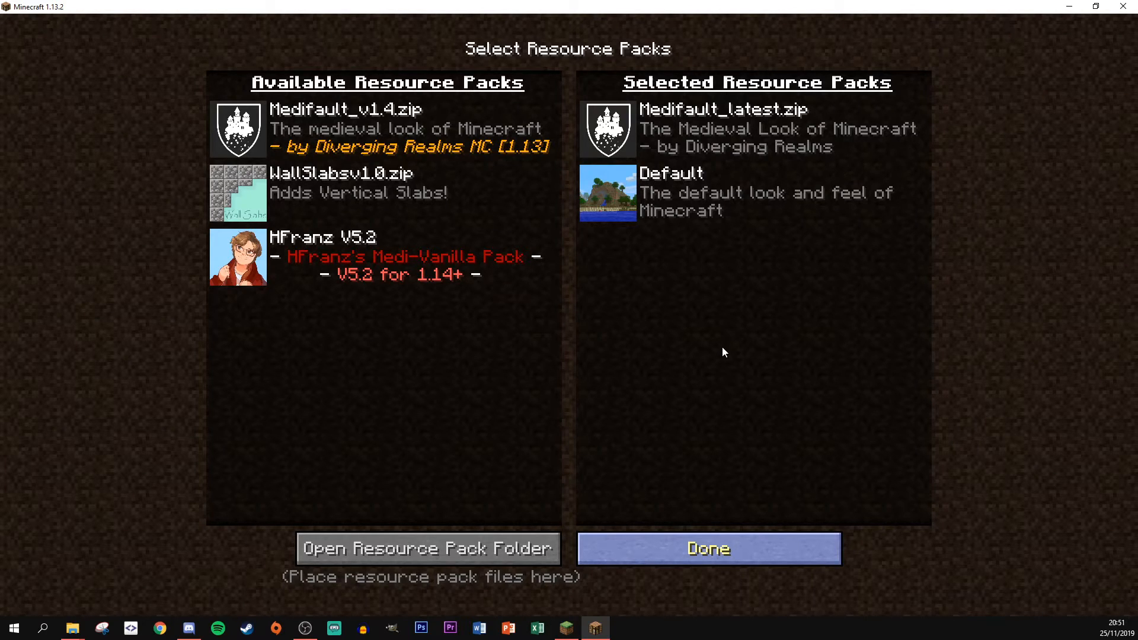
{"action": "left_click", "coordinate": [707, 548]}
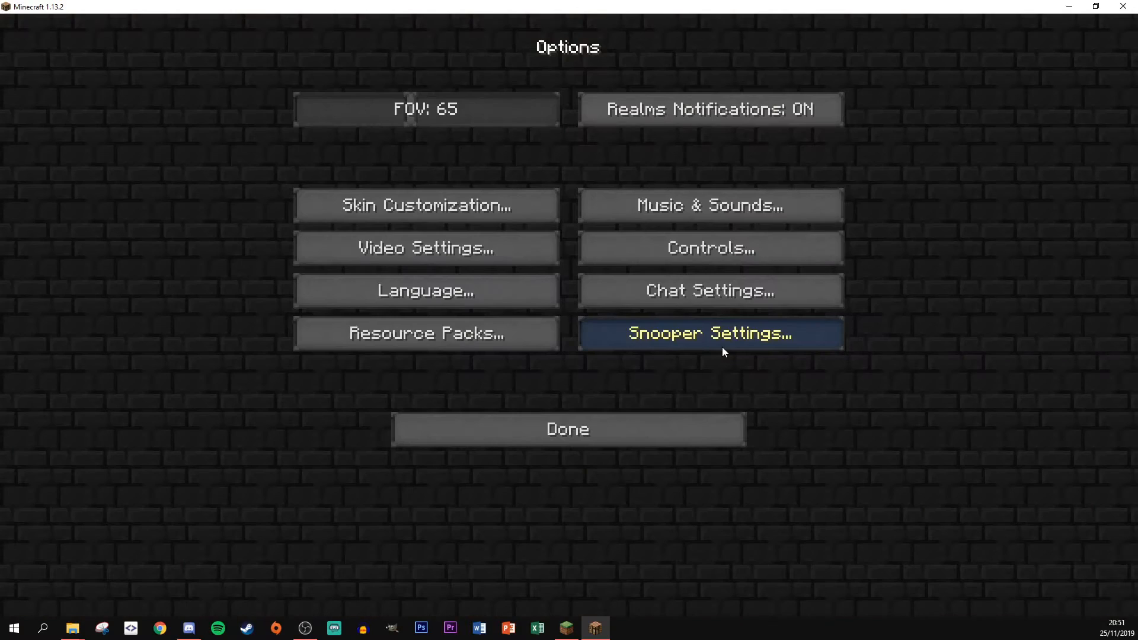
{"action": "left_click", "coordinate": [568, 429]}
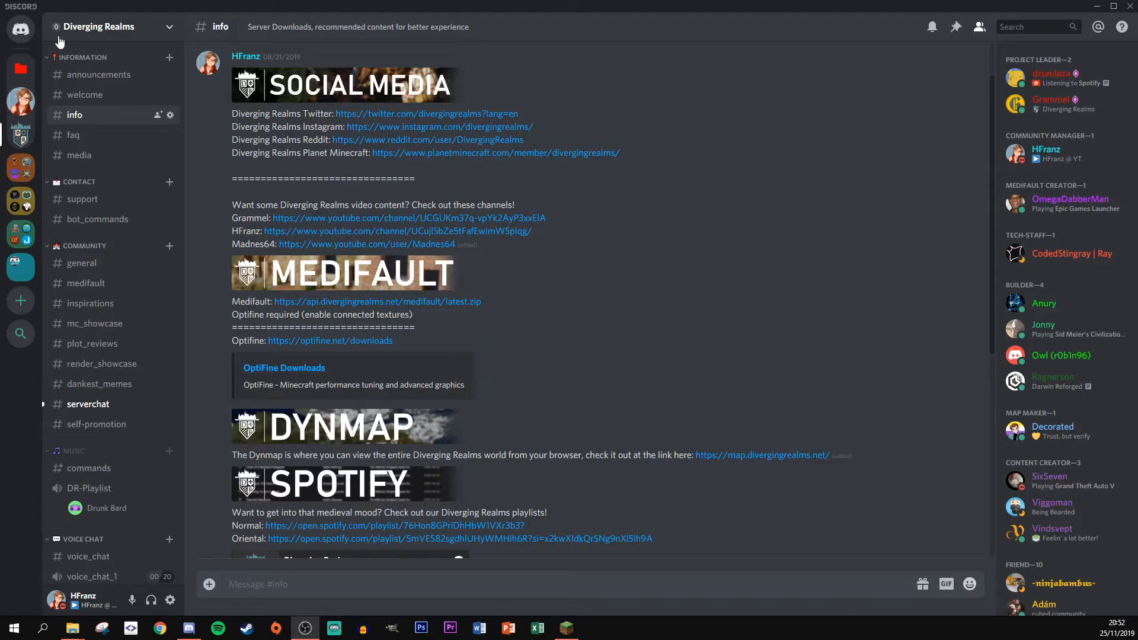
Step: Show the #support channel, where OptiFine is noted as required for Medifault
{"action": "left_click", "coordinate": [82, 199]}
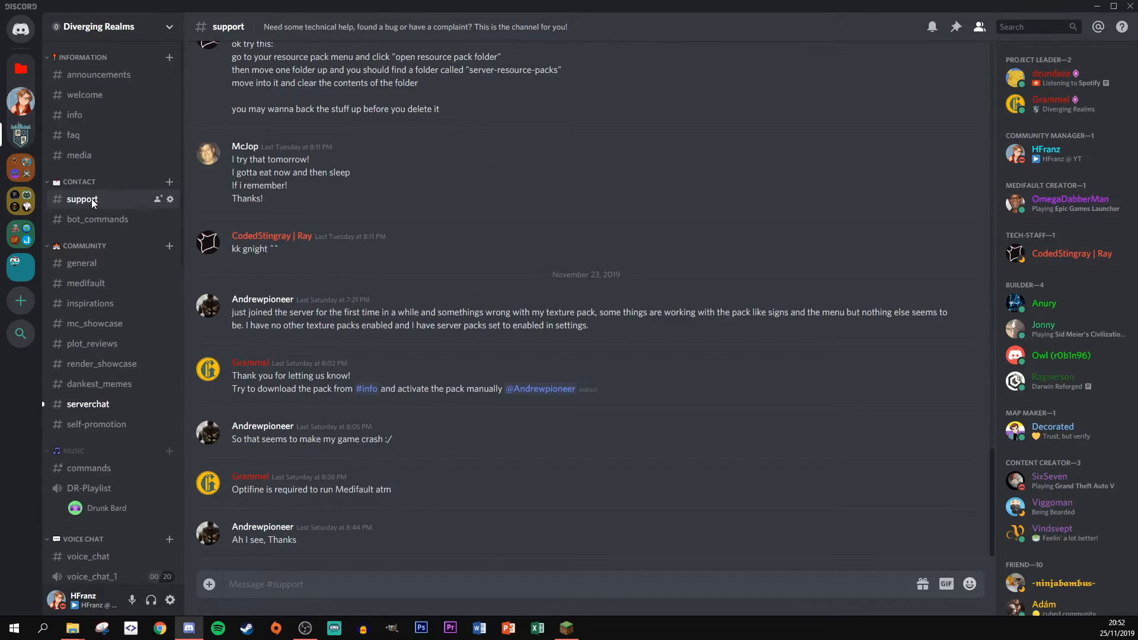
{"action": "mouse_move", "coordinate": [377, 27]}
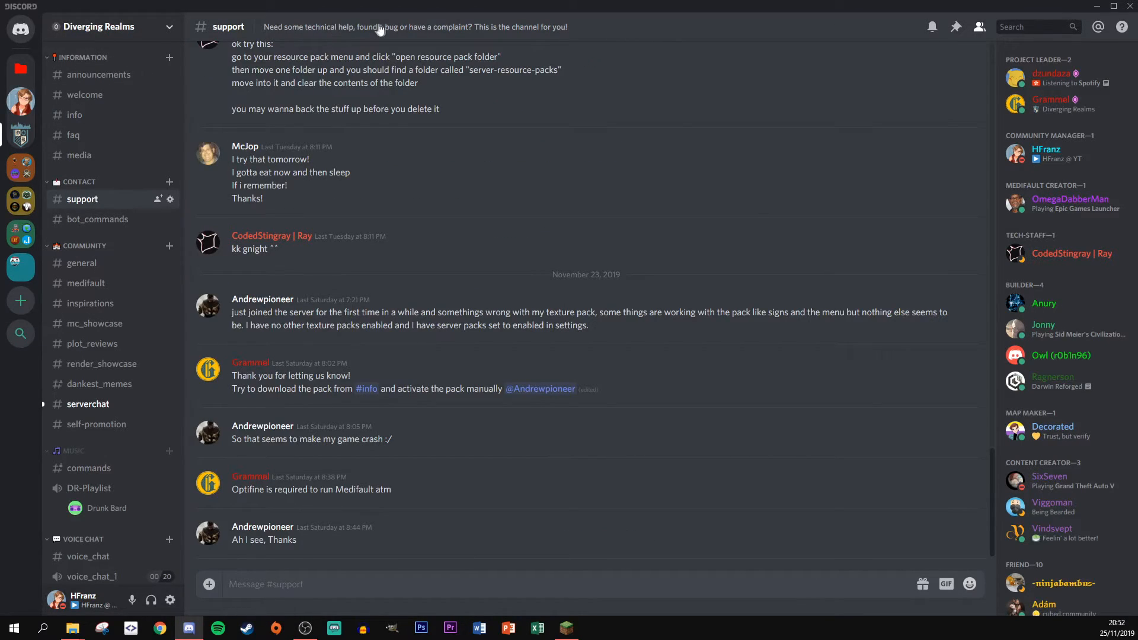
{"action": "mouse_move", "coordinate": [464, 41]}
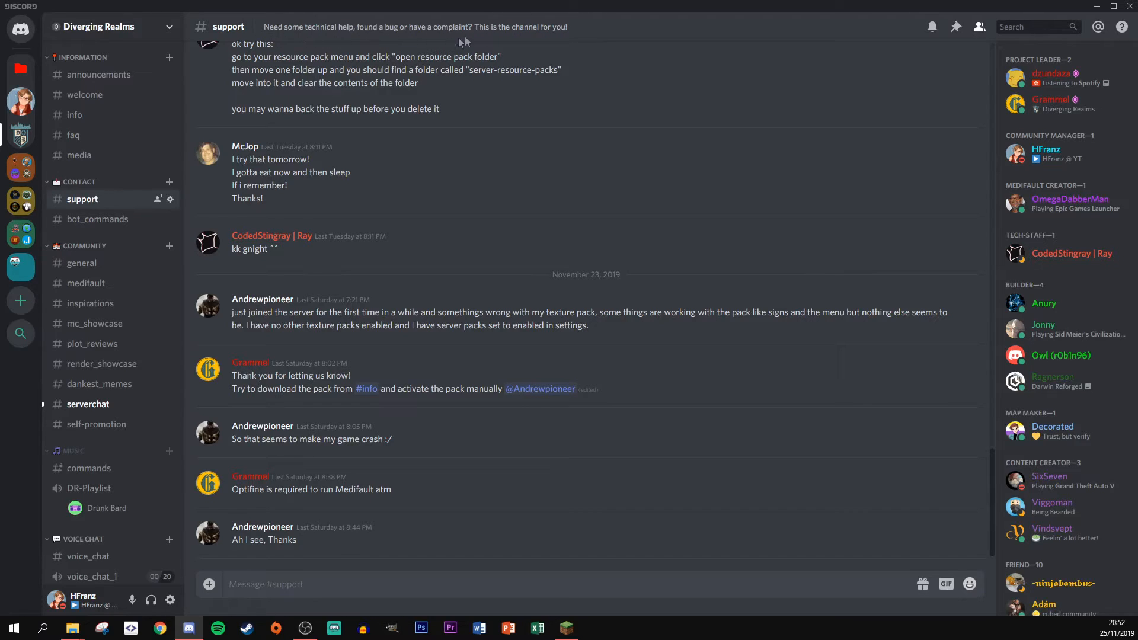